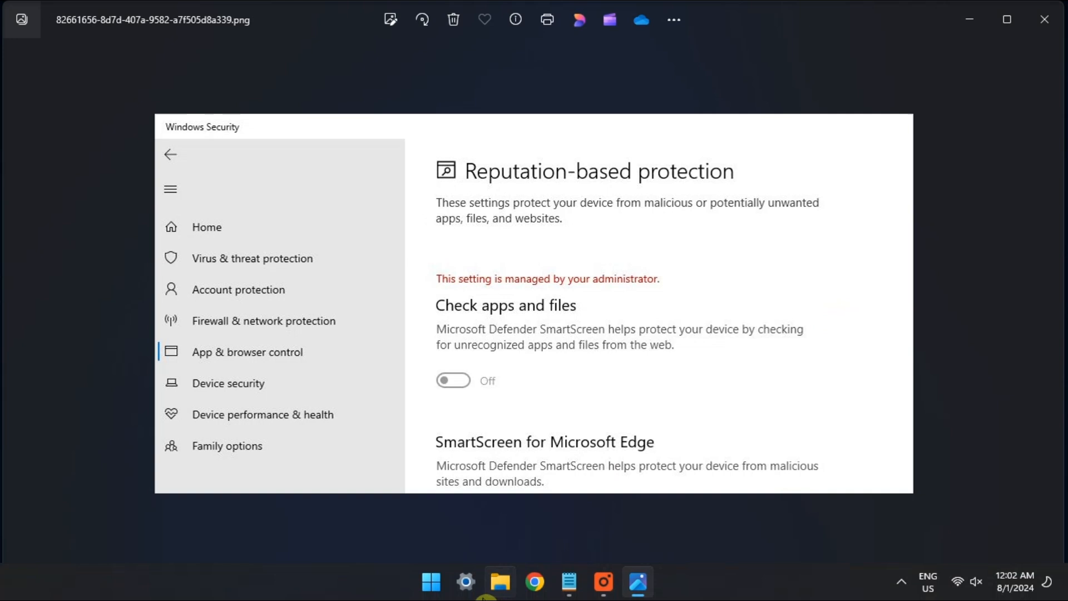
# Launch Settings from the taskbar and show the Windows Update page reporting the PC up to date.
pyautogui.click(465, 581)
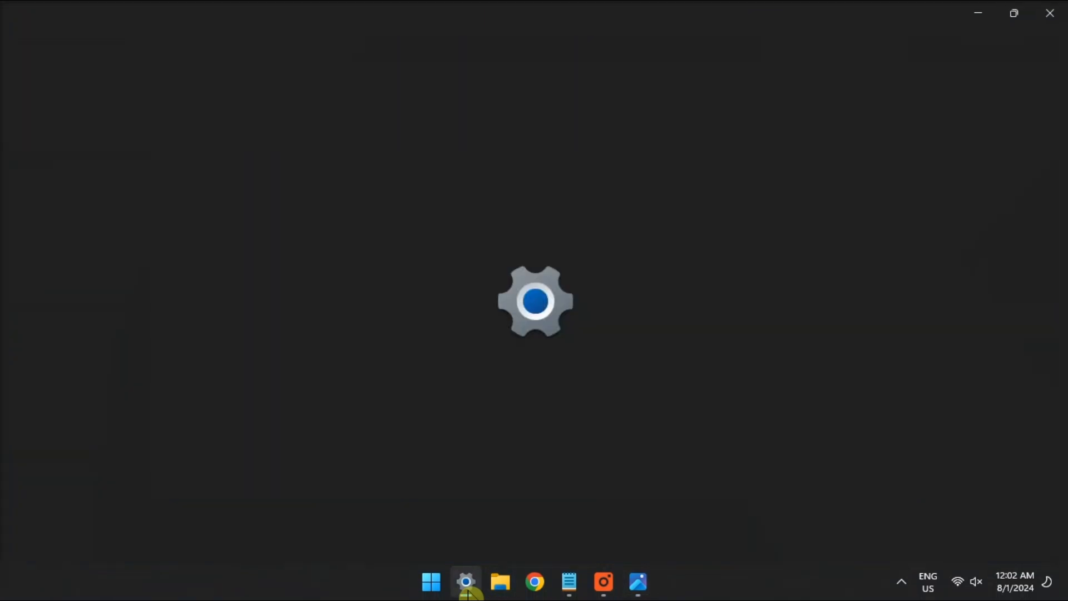
pyautogui.click(466, 582)
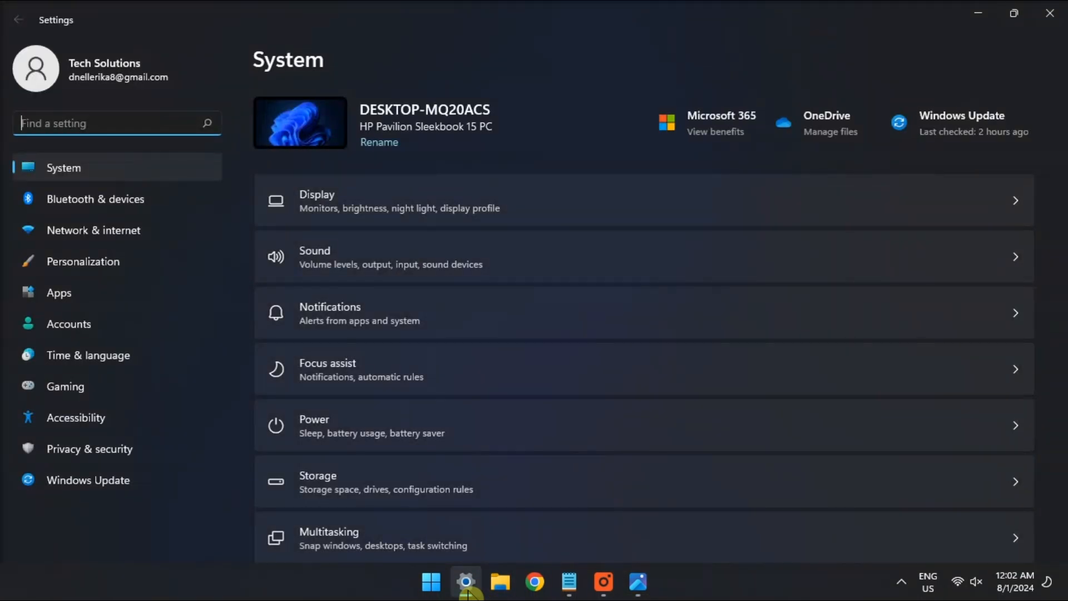
pyautogui.click(87, 479)
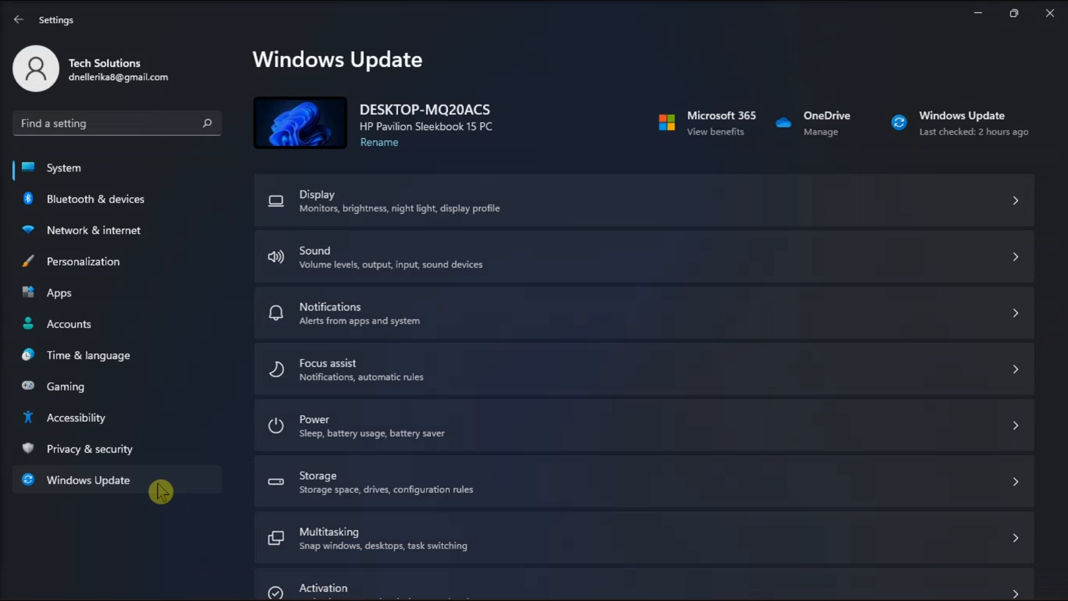
pyautogui.click(88, 479)
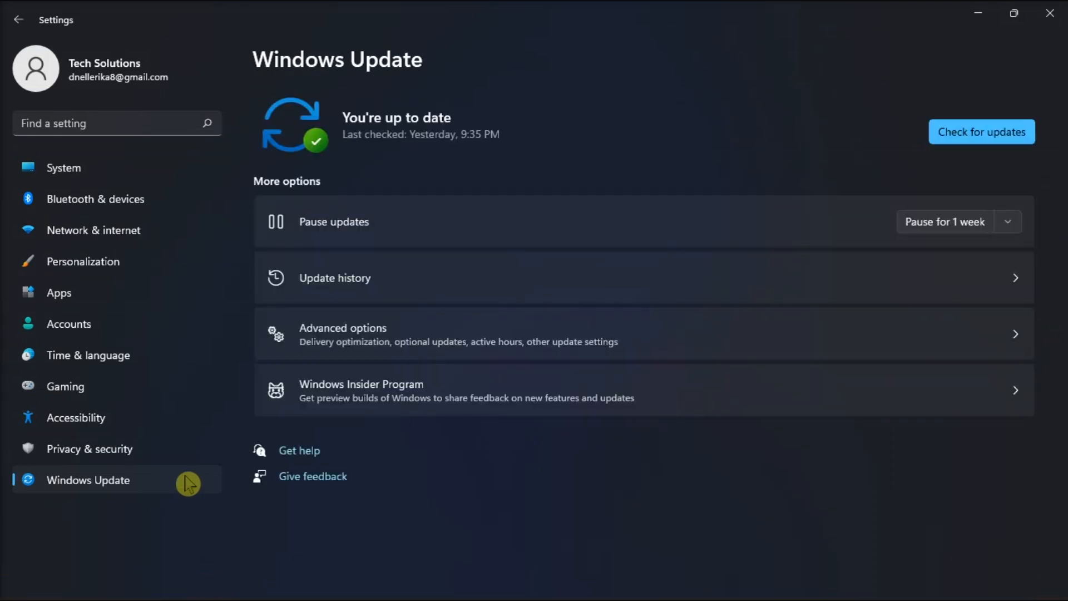
pyautogui.moveTo(994, 108)
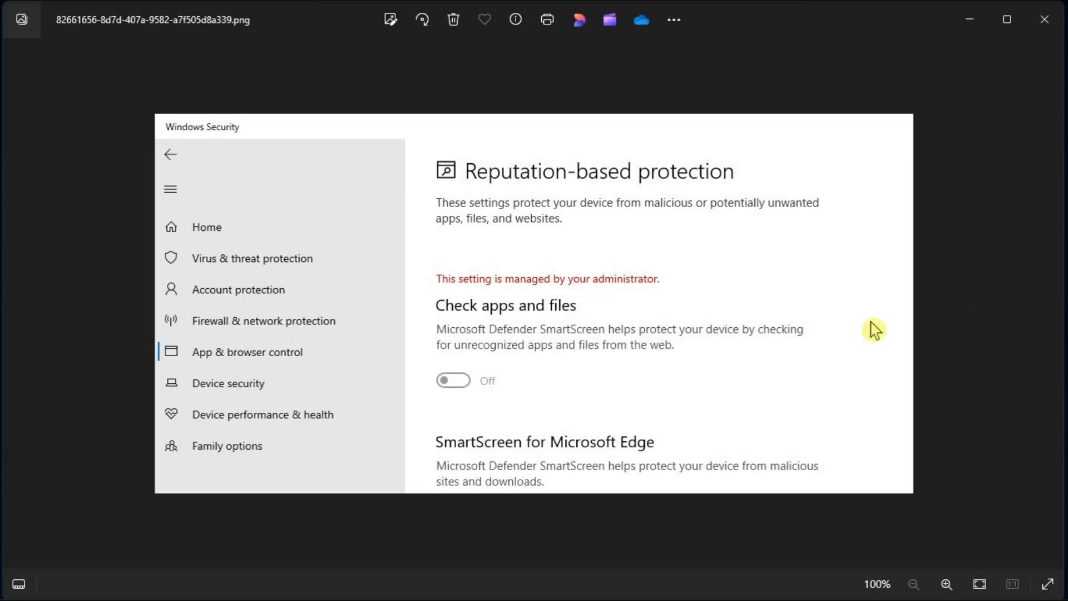
pyautogui.click(429, 582)
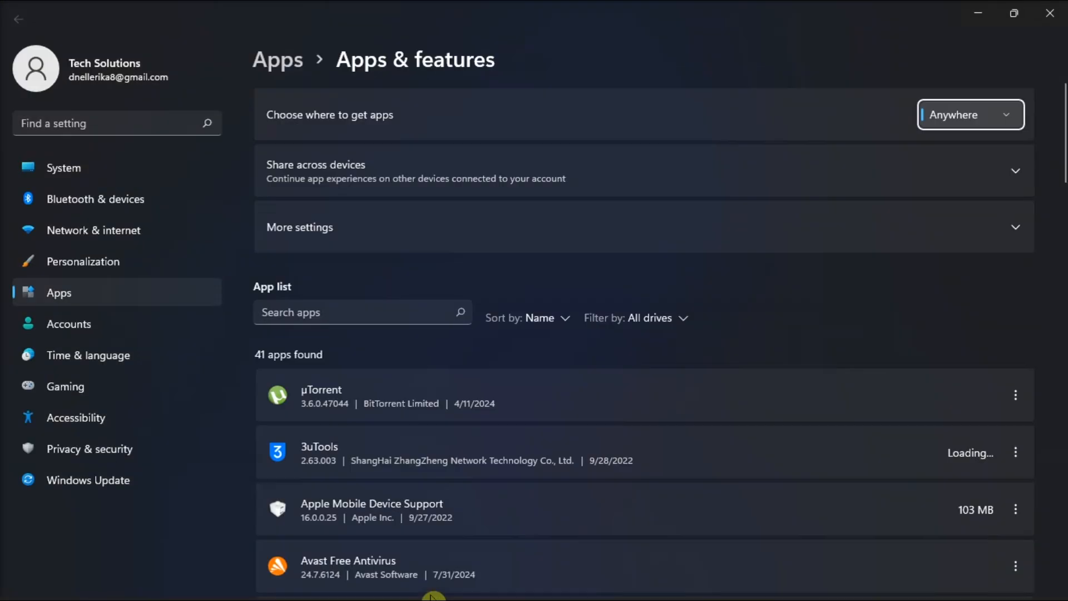
# In Apps & features, reach Windows Security and enter its Advanced options page.
pyautogui.scroll(-3)
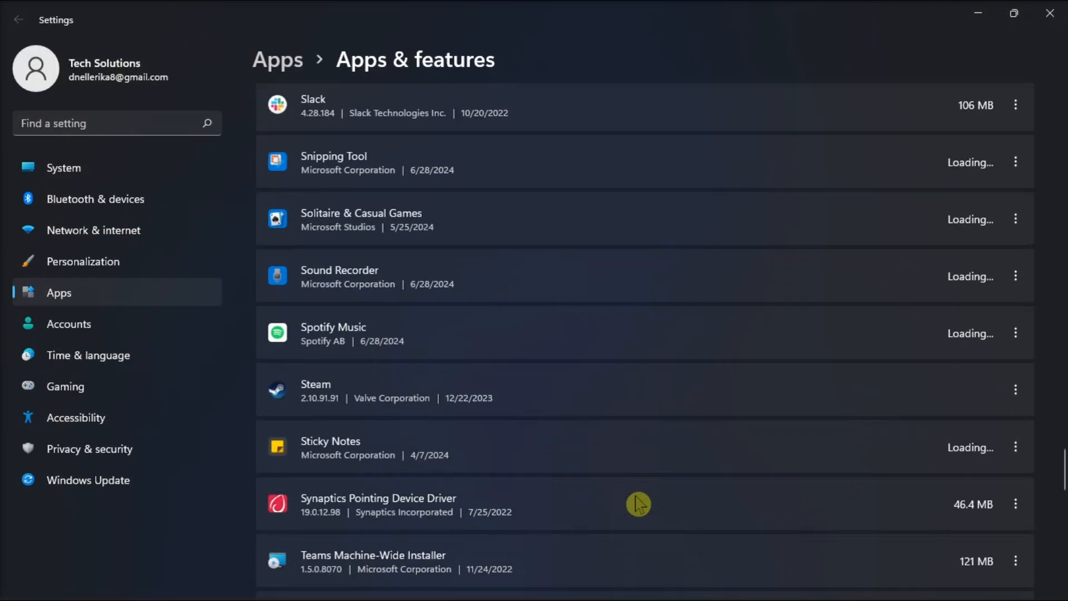
pyautogui.scroll(-3)
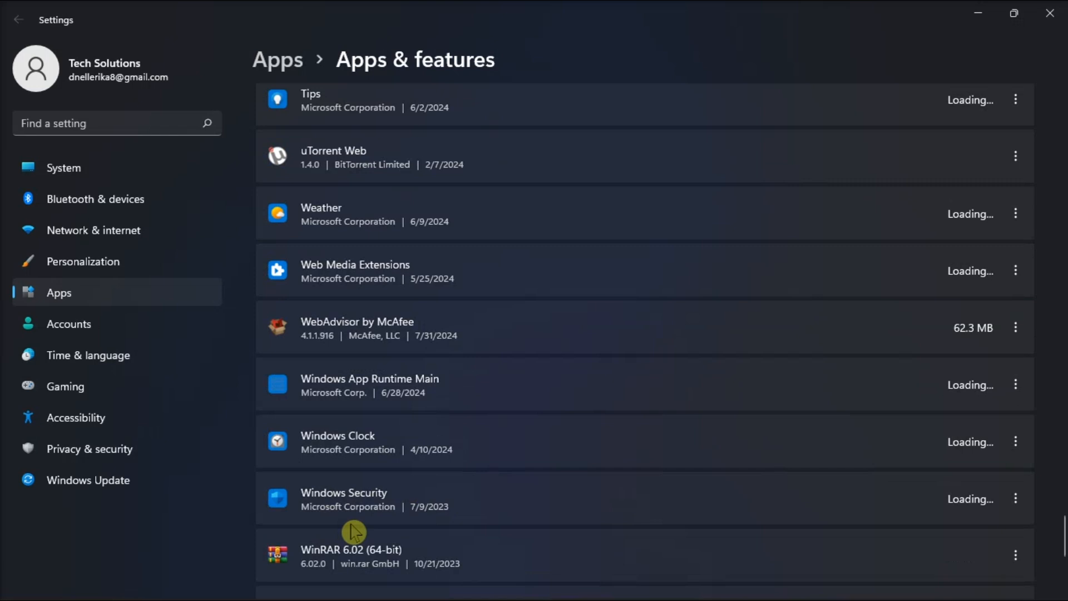
pyautogui.click(1015, 499)
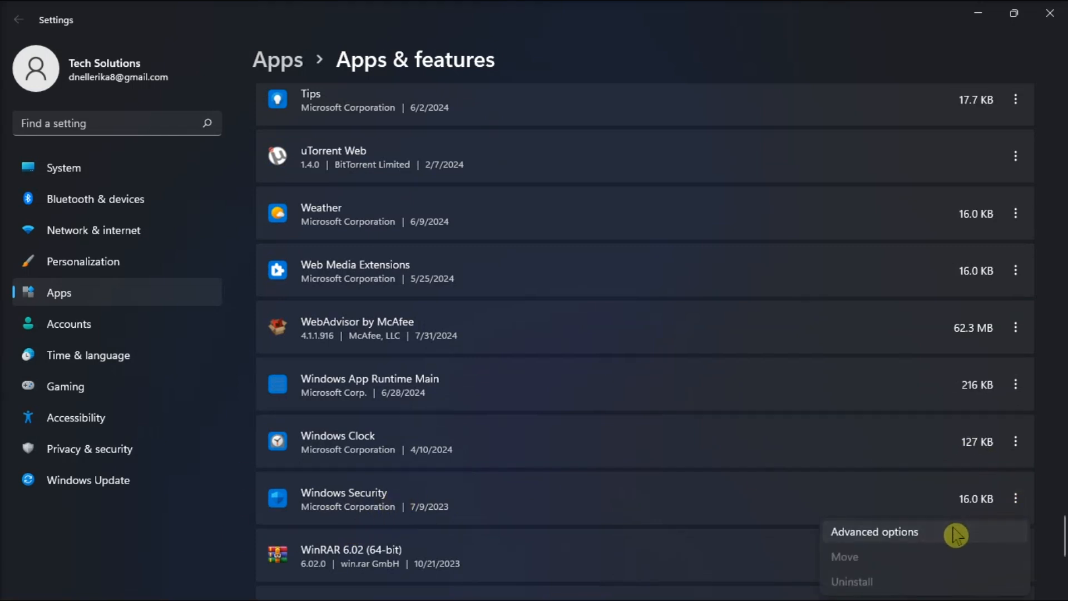
pyautogui.click(875, 532)
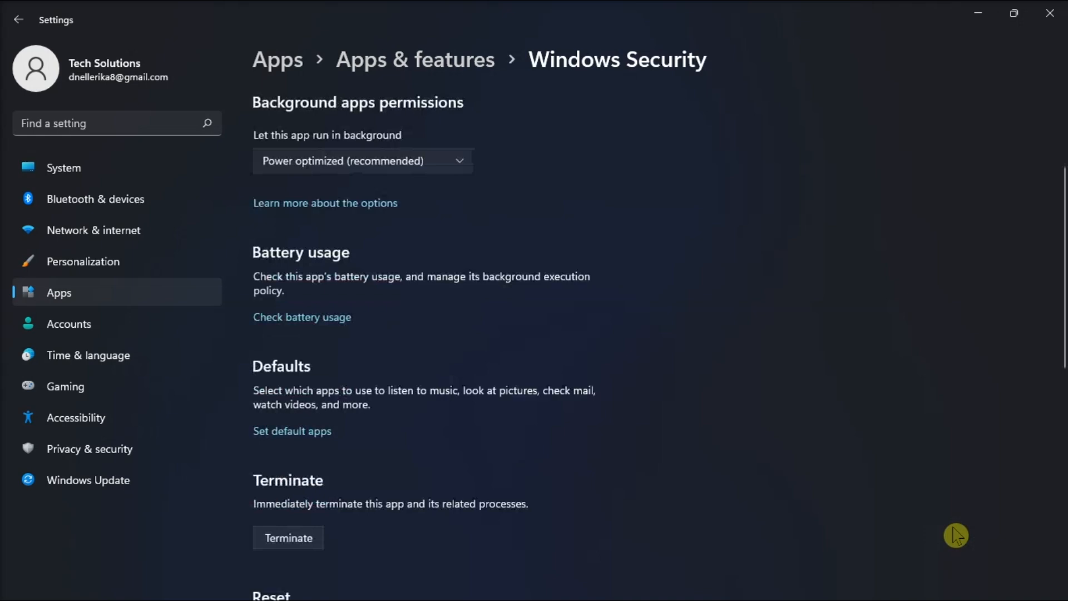
# Scroll the advanced options page down to Windows Security's Repair and Reset section.
pyautogui.scroll(-3)
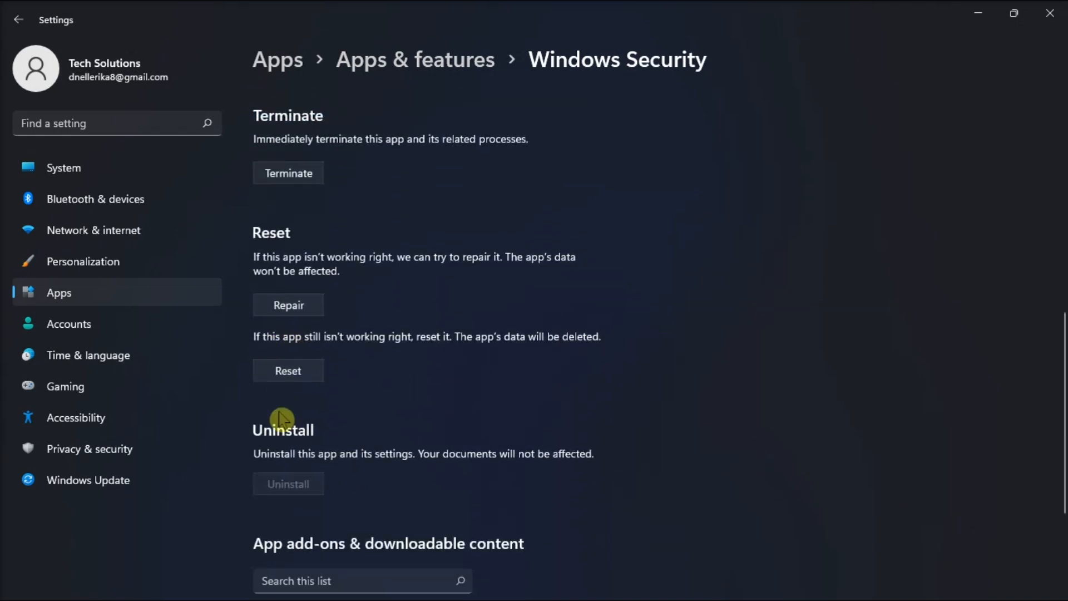
pyautogui.moveTo(296, 387)
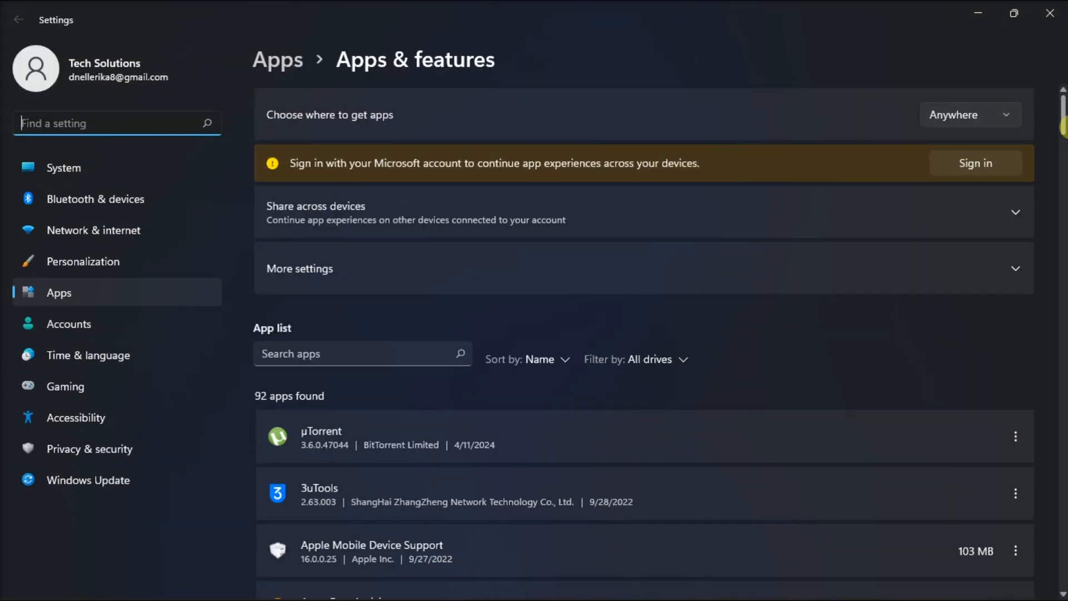
# Reveal the Modify and Uninstall choices for Avast Free Antivirus in Apps & features.
pyautogui.scroll(-3)
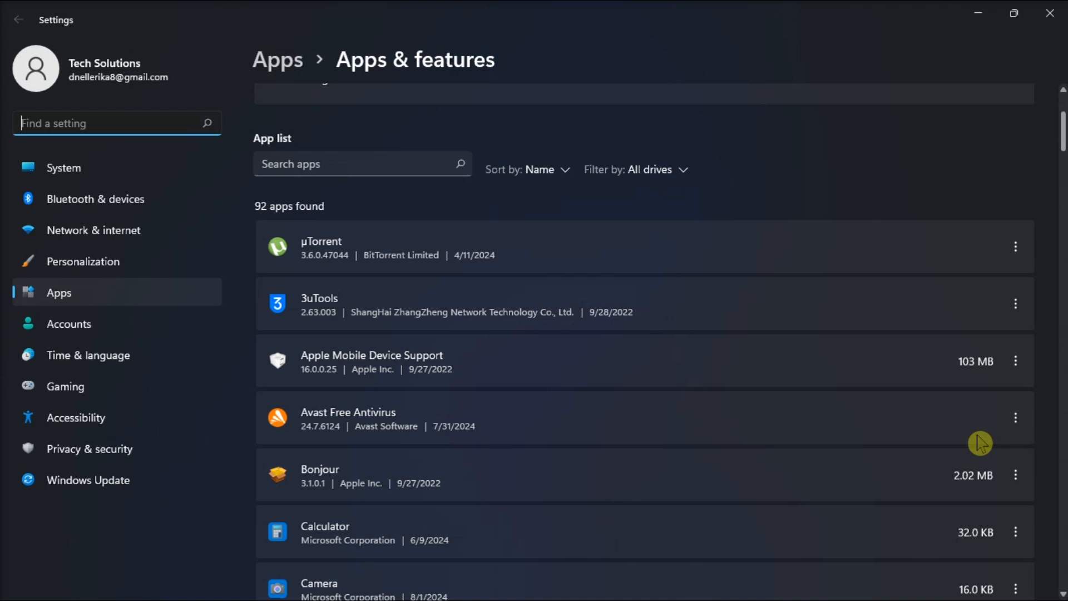
pyautogui.click(1014, 418)
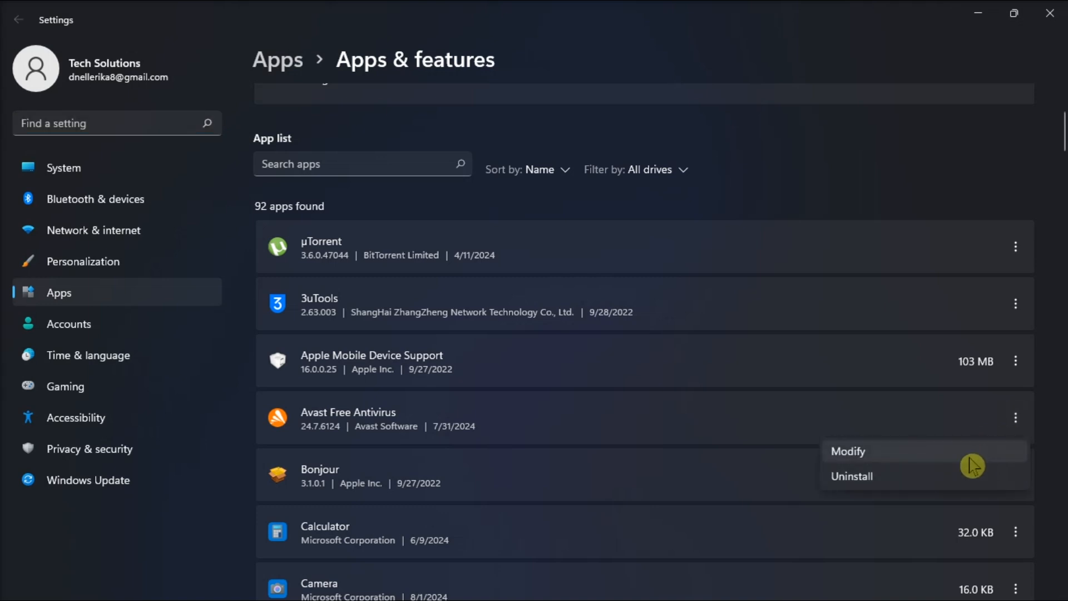
pyautogui.moveTo(955, 480)
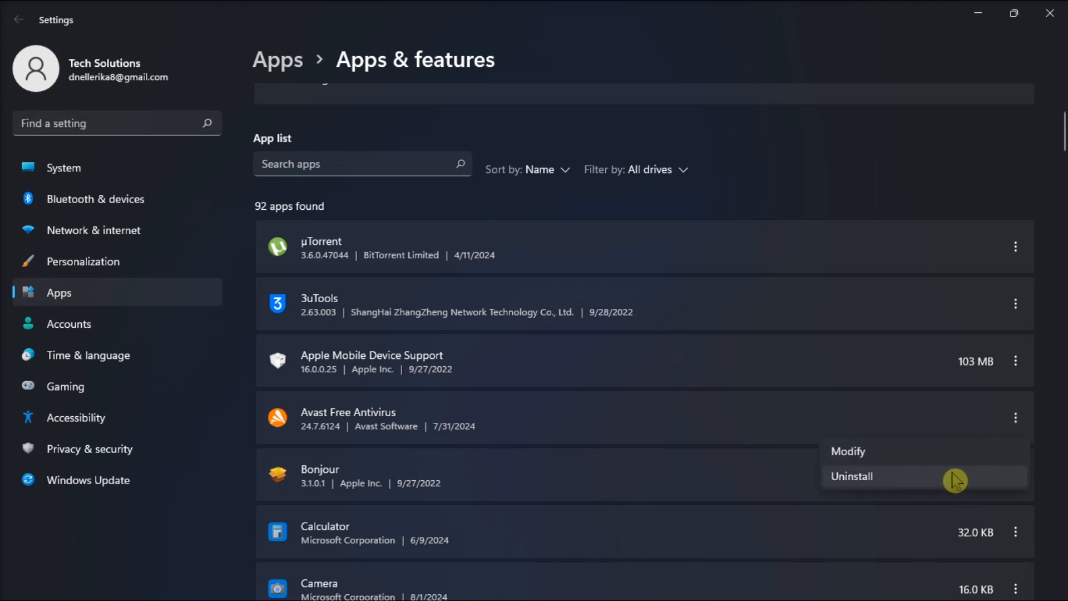